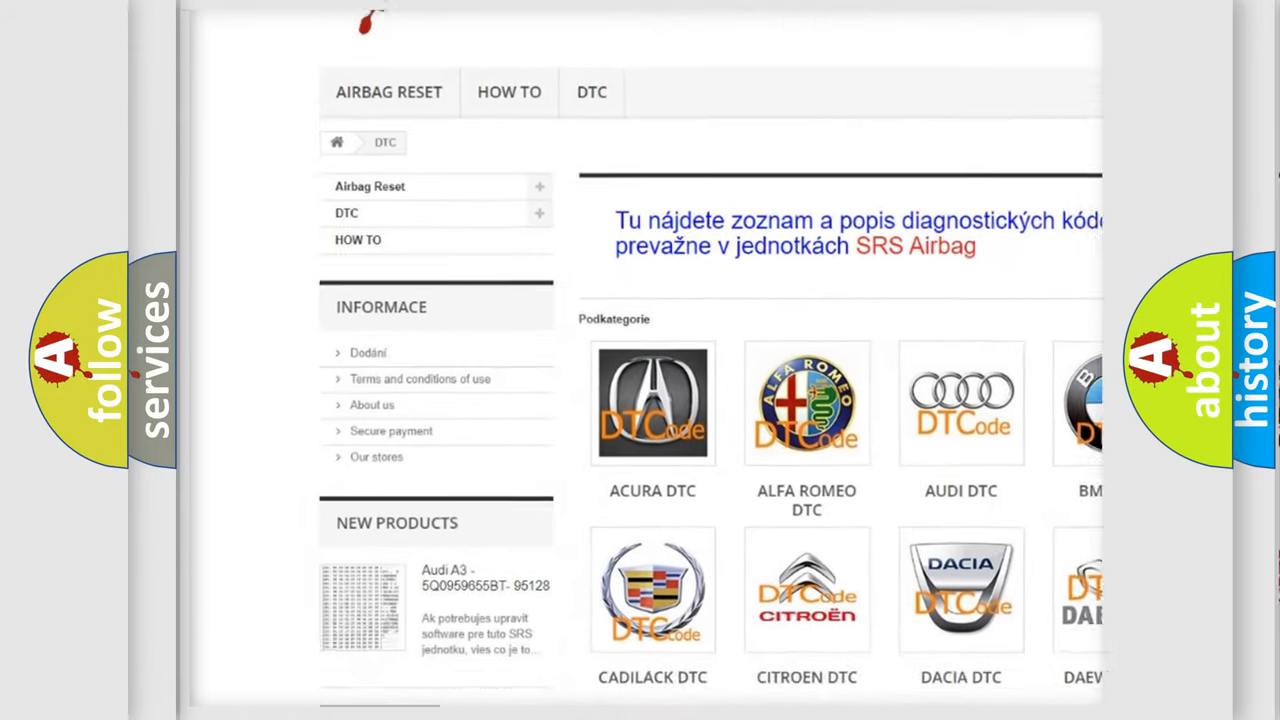
scroll("down", 3)
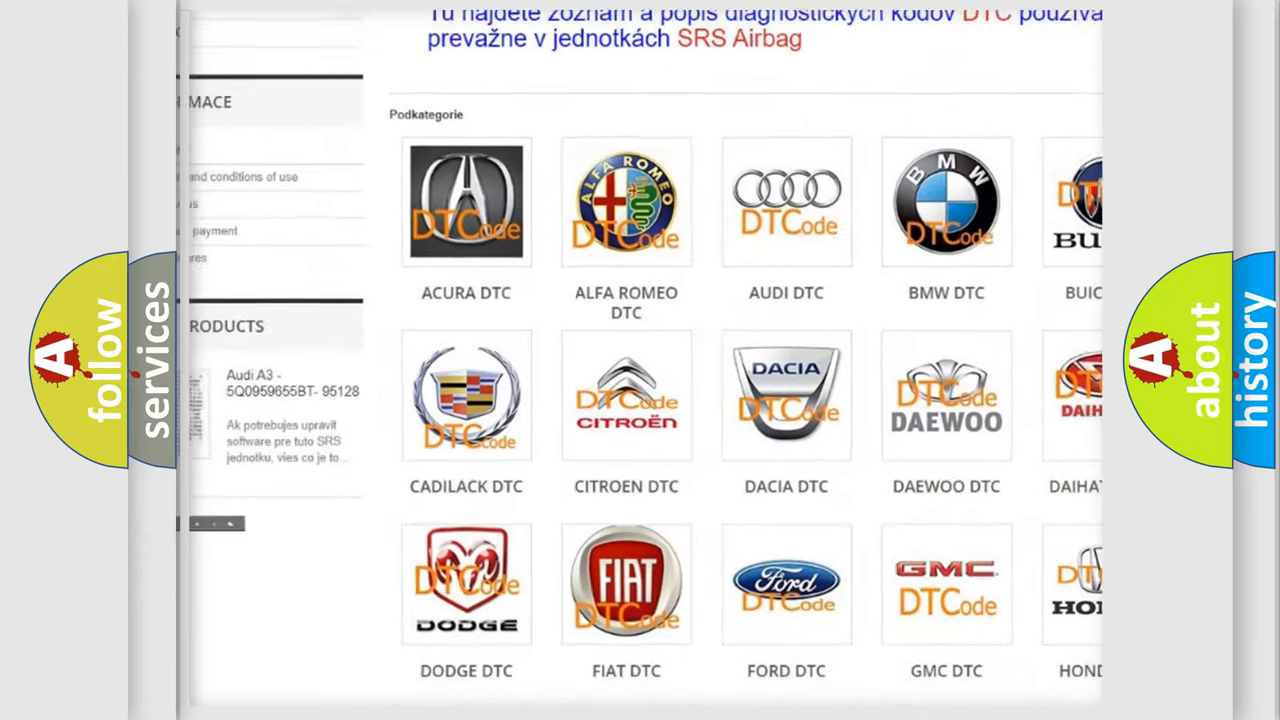